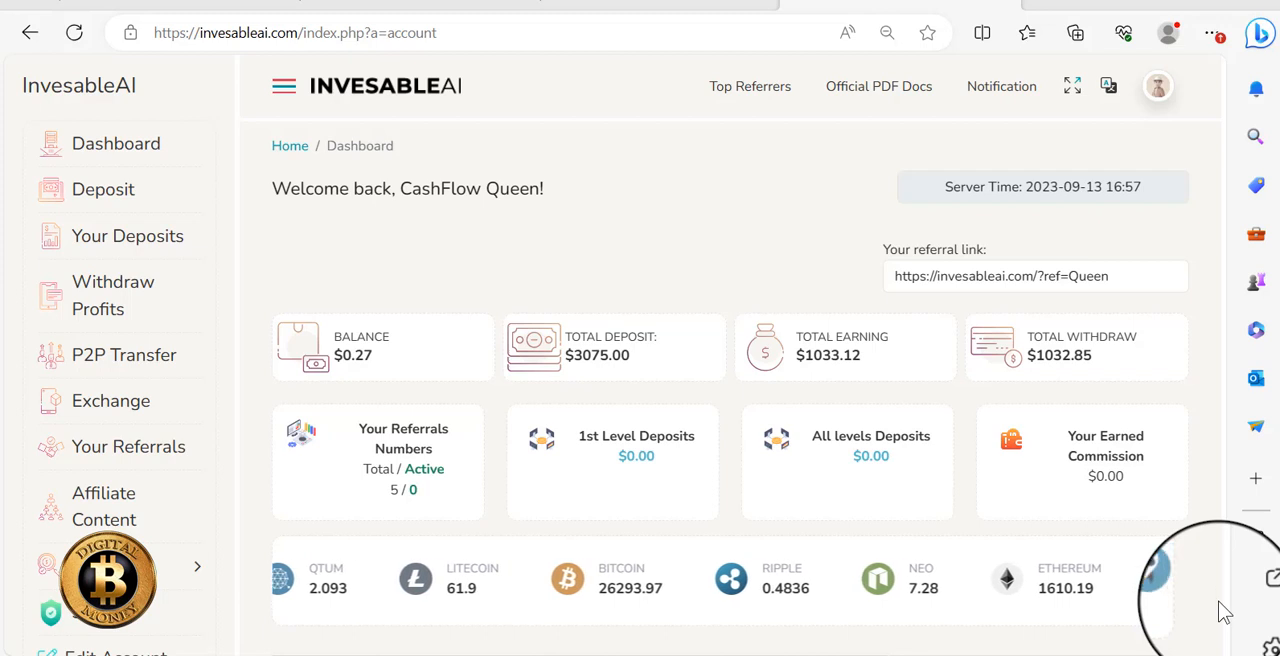
# Scroll through the dashboard stats before moving to the fatcashdaily opt-in page.
pyautogui.hscroll(-3)
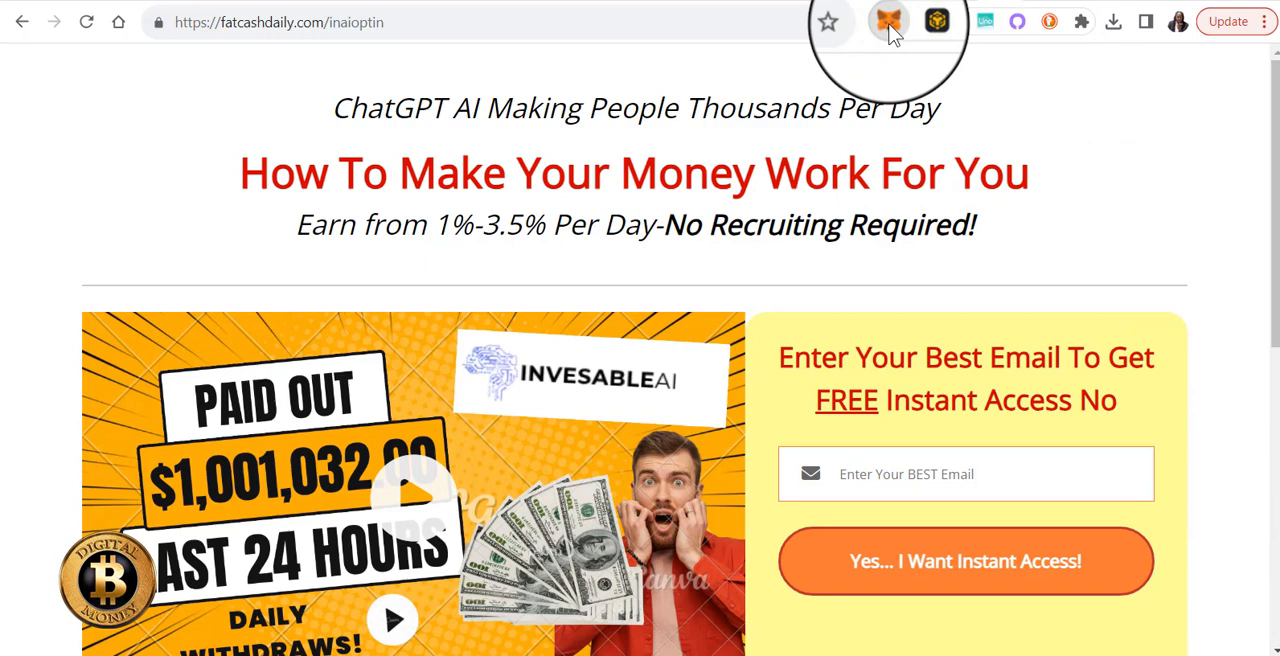
# Open MetaMask to check the 0.027 BNB, vBSWAPWBNB and ~1,037 USDT balances.
pyautogui.click(888, 21)
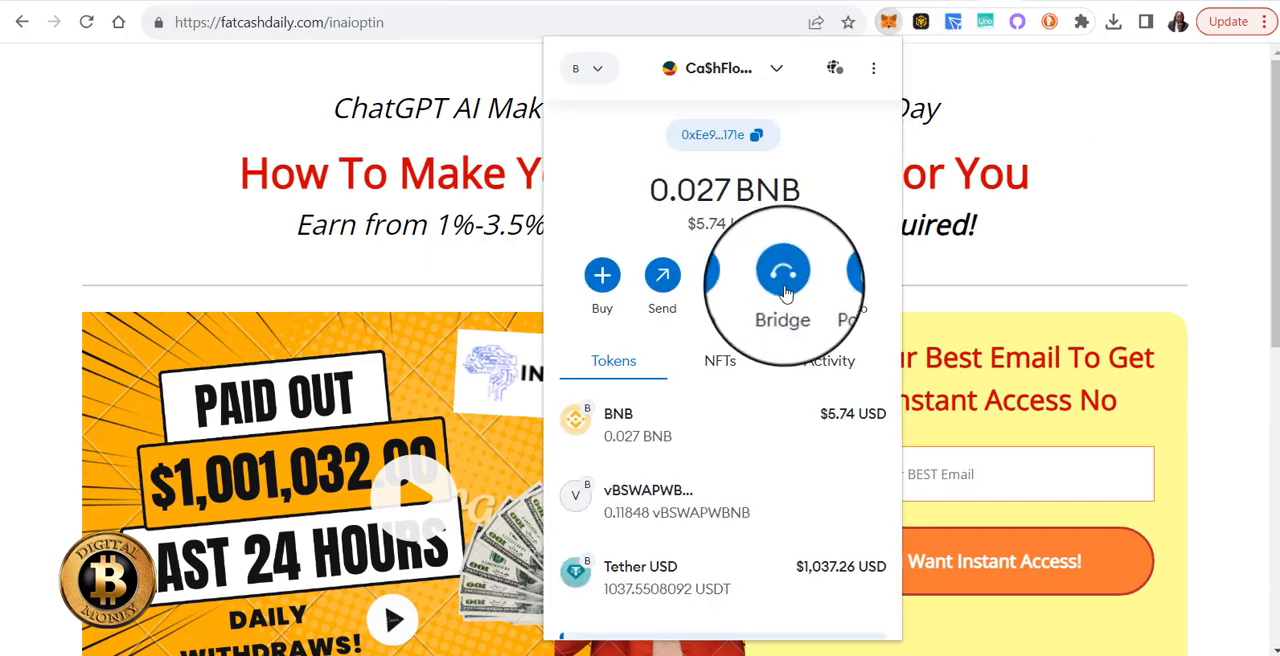
pyautogui.moveTo(815, 573)
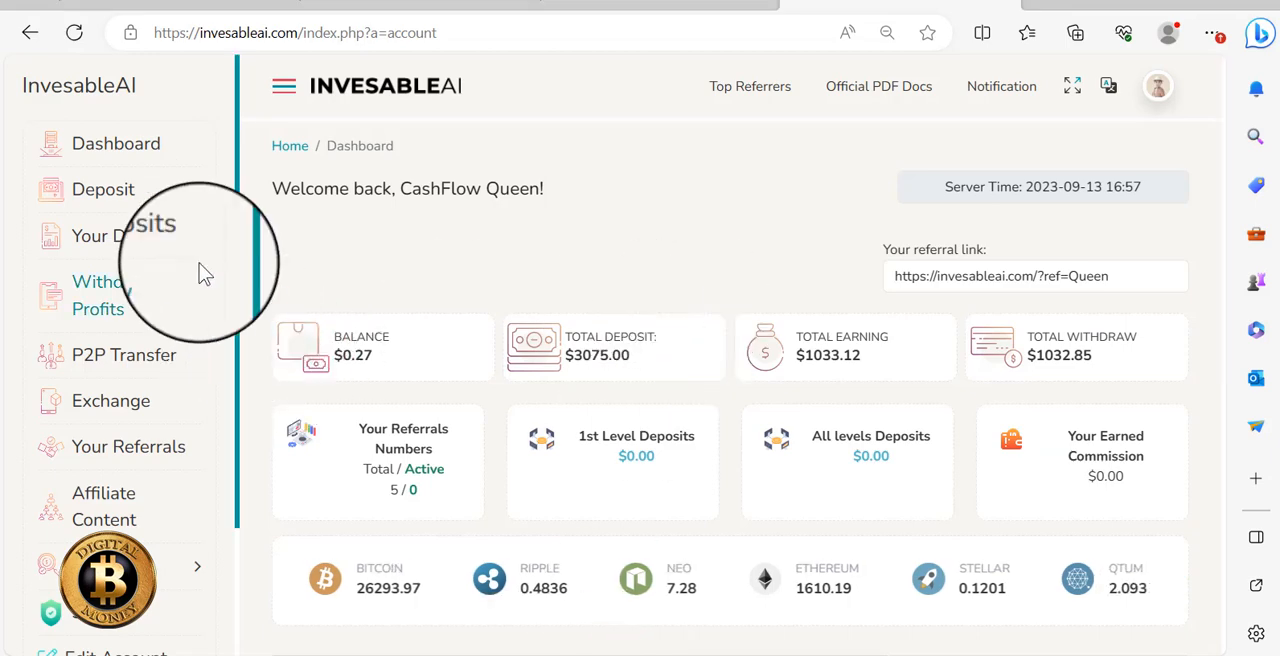
# Go to Deposit to view plans from 1% daily to 170% after 20 days.
pyautogui.click(103, 189)
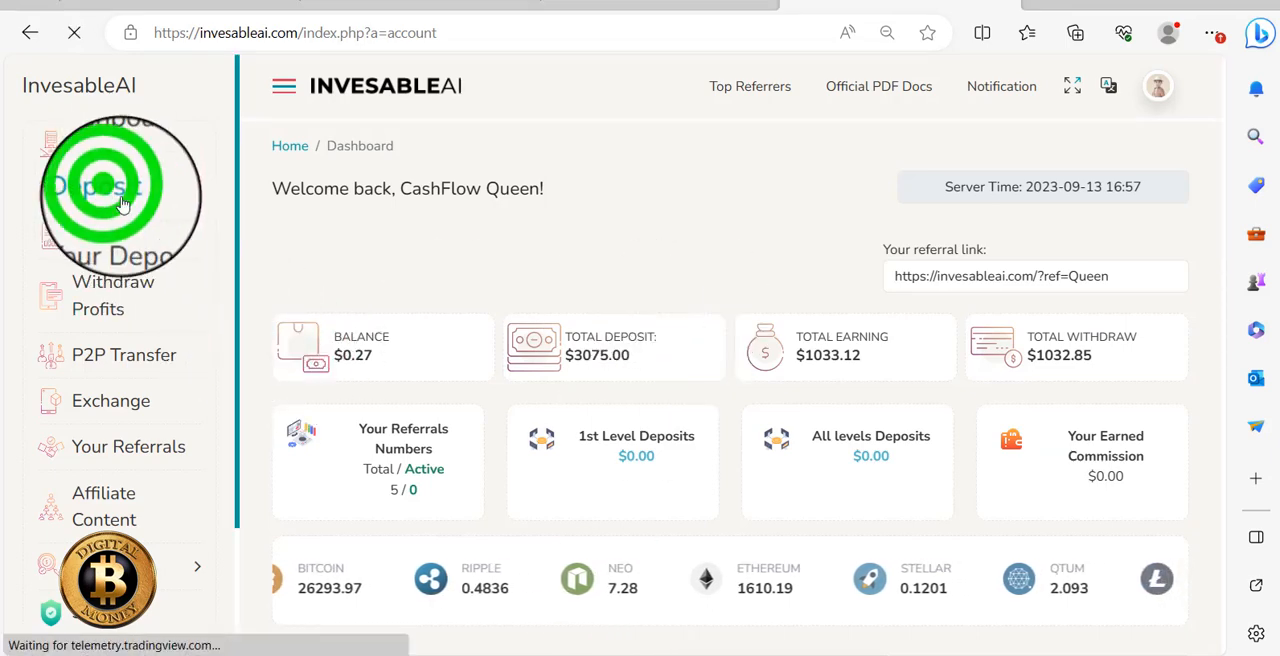
pyautogui.click(102, 189)
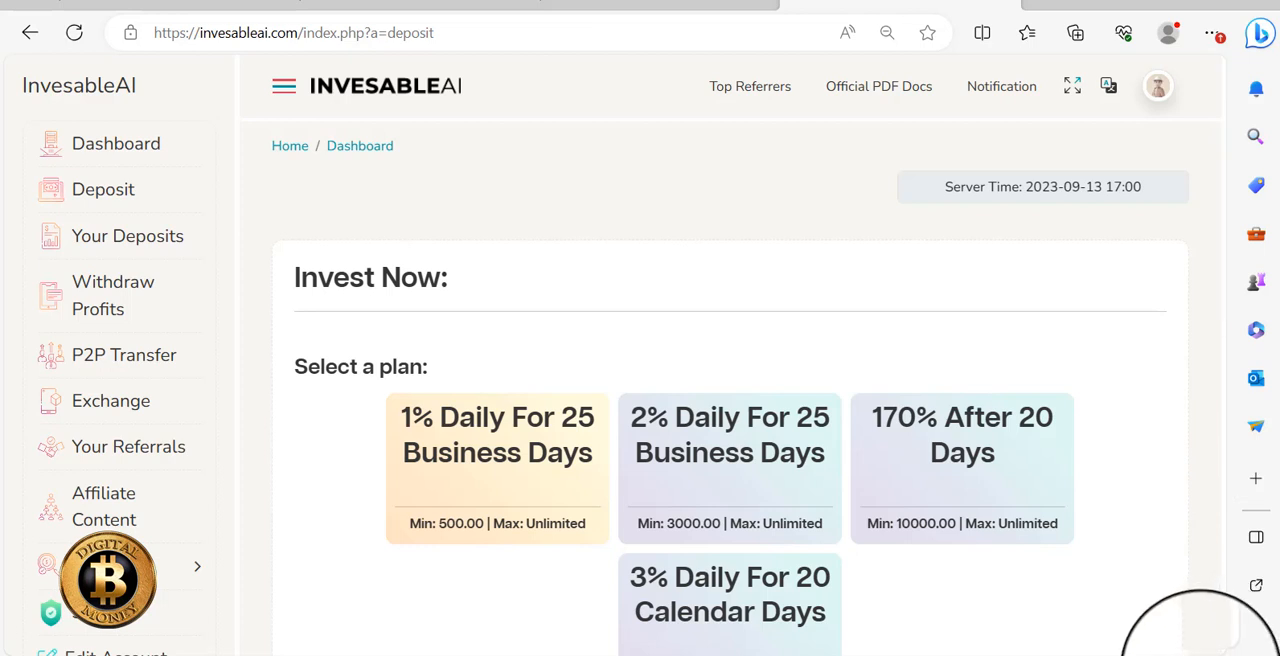
pyautogui.moveTo(1050, 307)
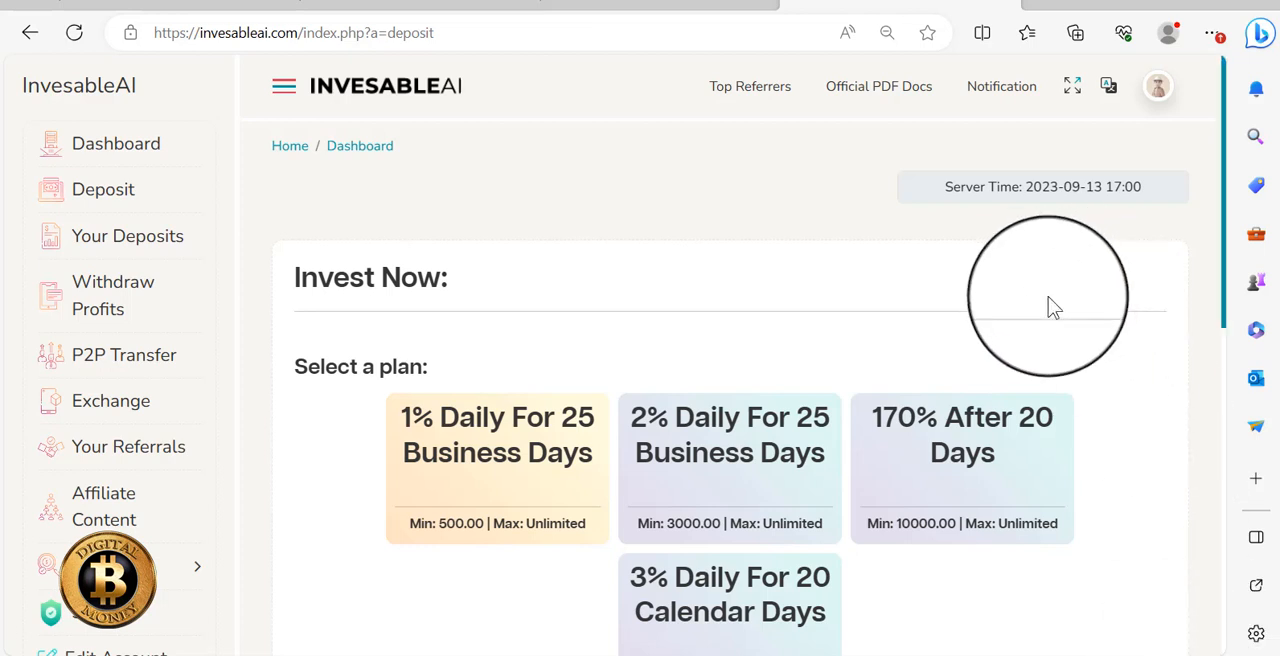
pyautogui.moveTo(1085, 195)
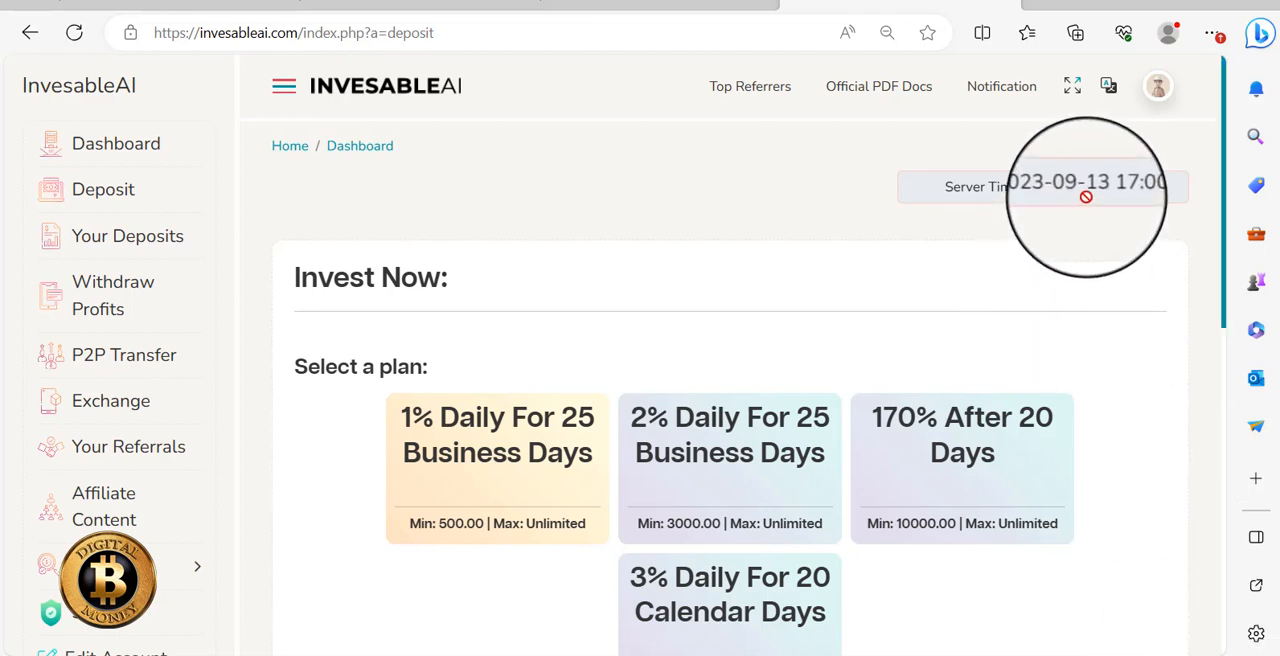
pyautogui.moveTo(1055, 385)
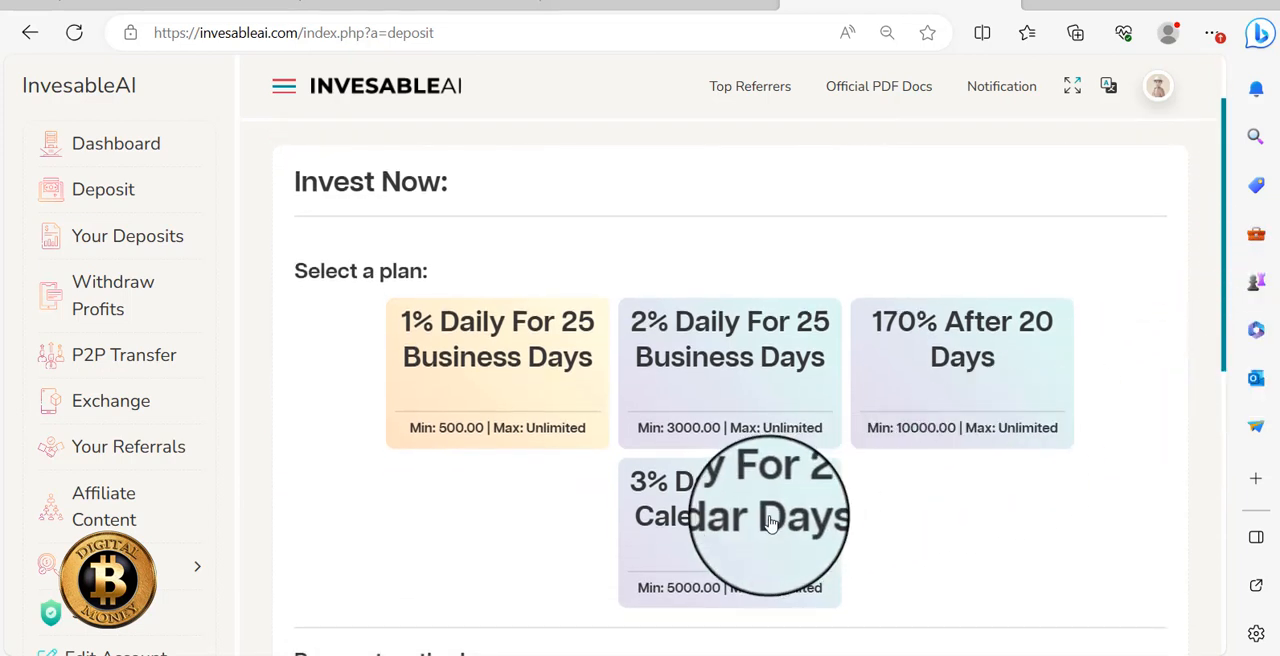
pyautogui.moveTo(827, 533)
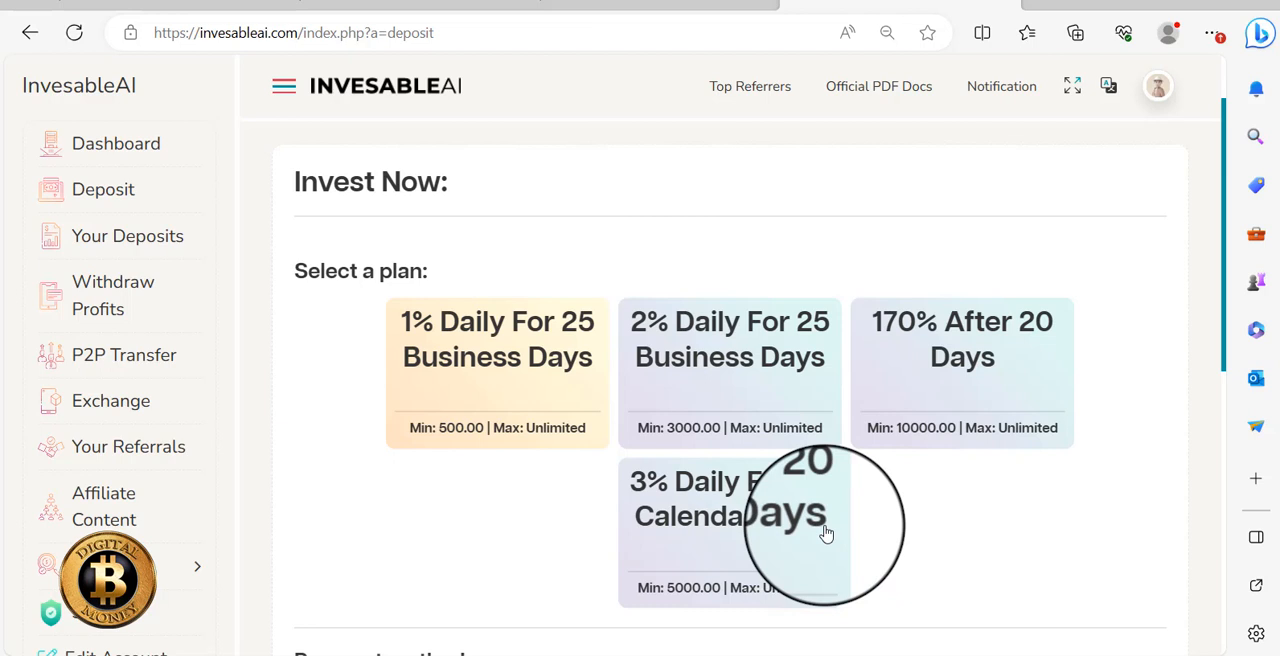
pyautogui.moveTo(920, 415)
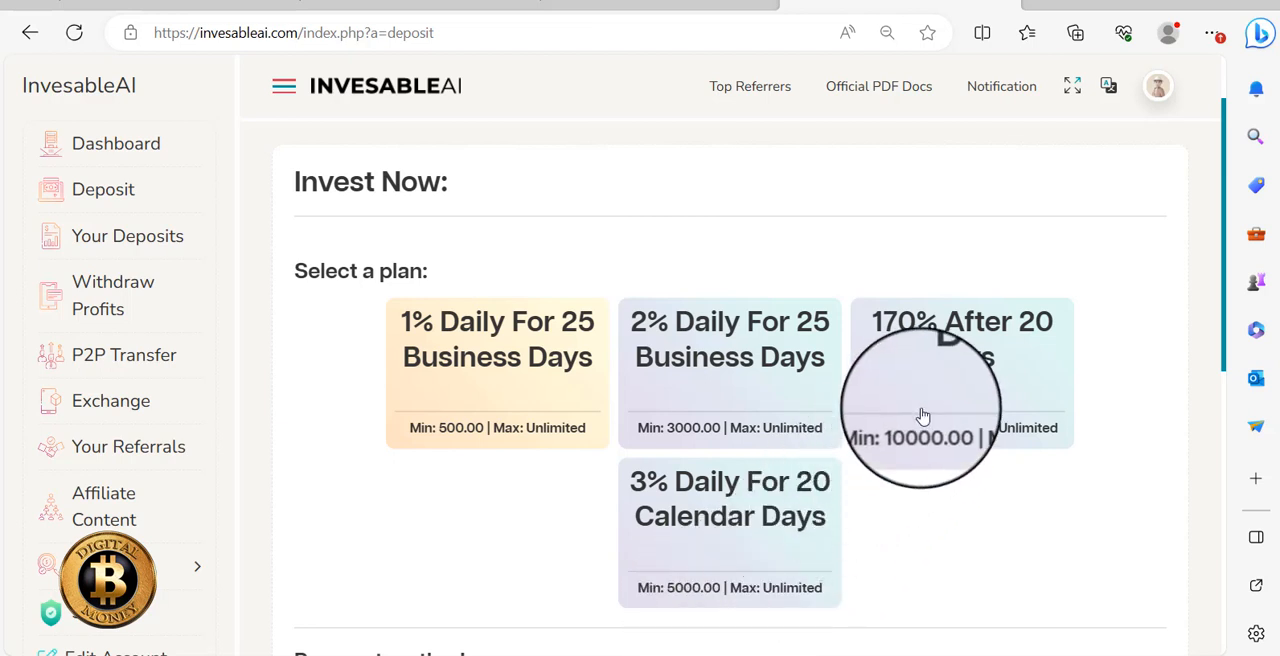
pyautogui.moveTo(928, 413)
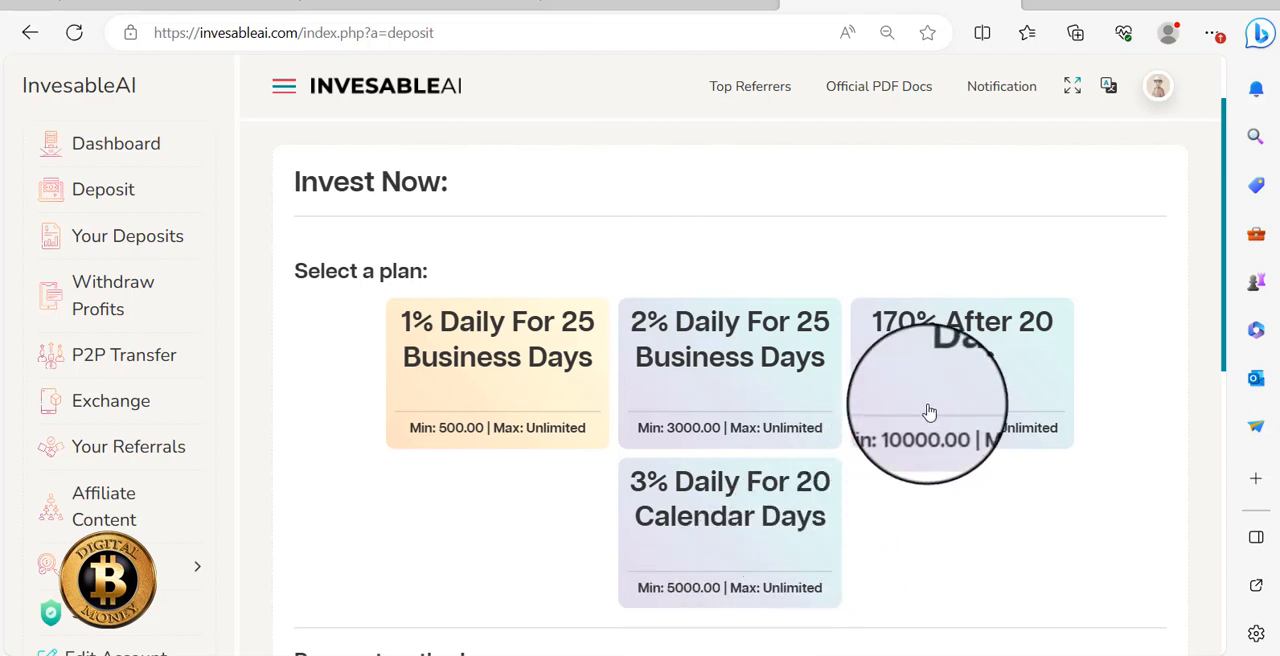
pyautogui.moveTo(938, 462)
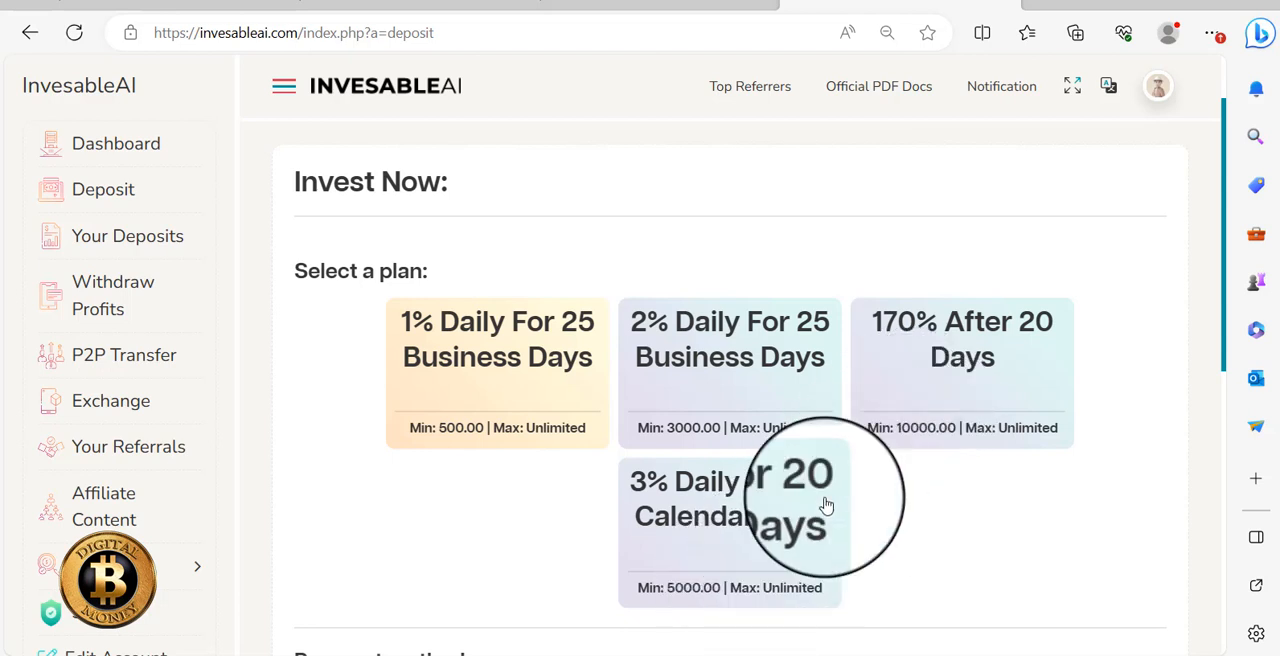
pyautogui.moveTo(928, 413)
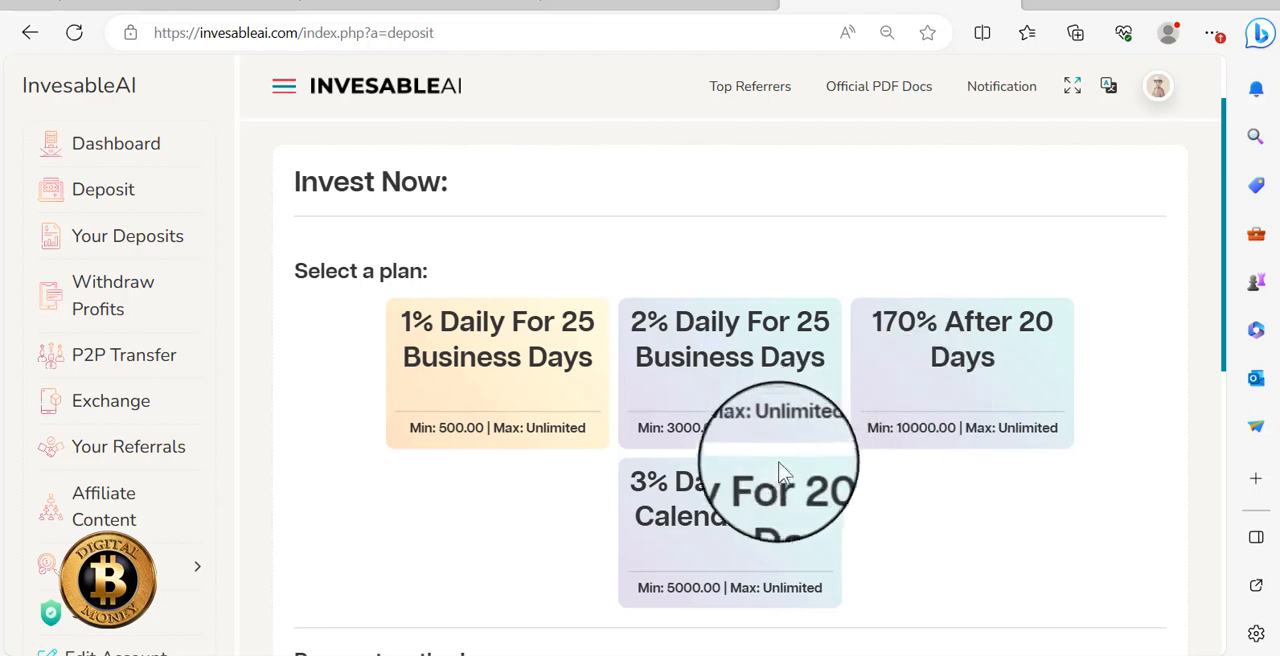
pyautogui.moveTo(477, 535)
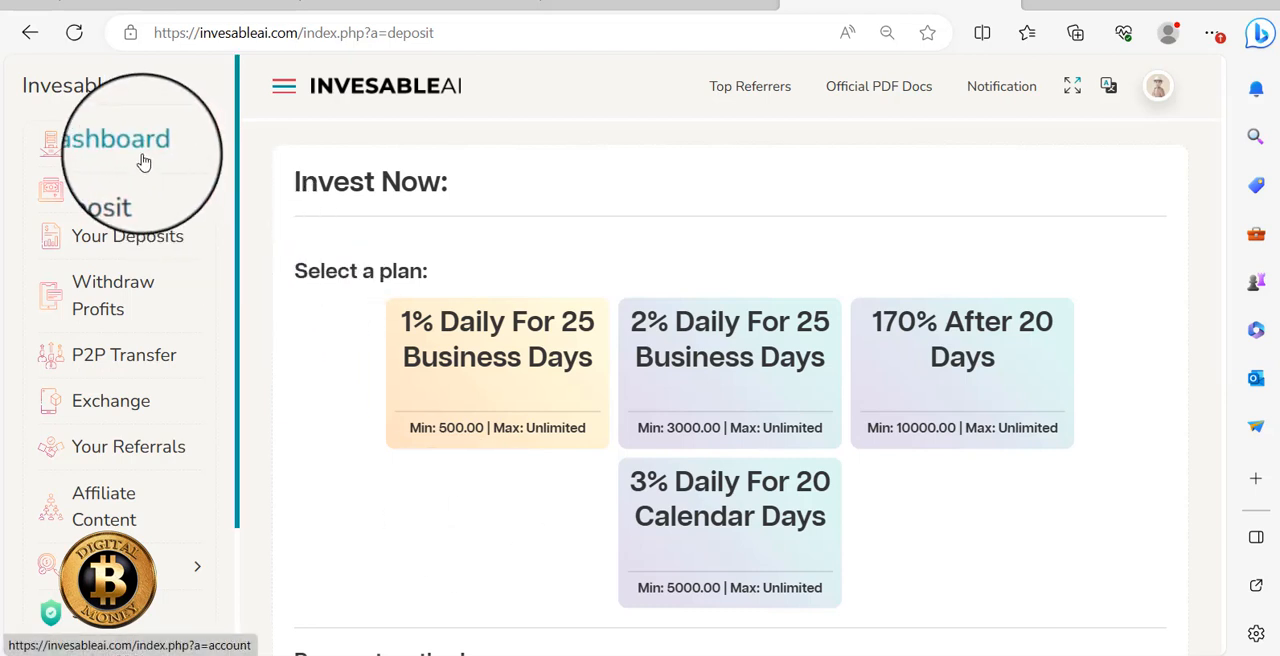
# Return to the dashboard and scroll to review its $0.27 balance and referral stats.
pyautogui.click(115, 143)
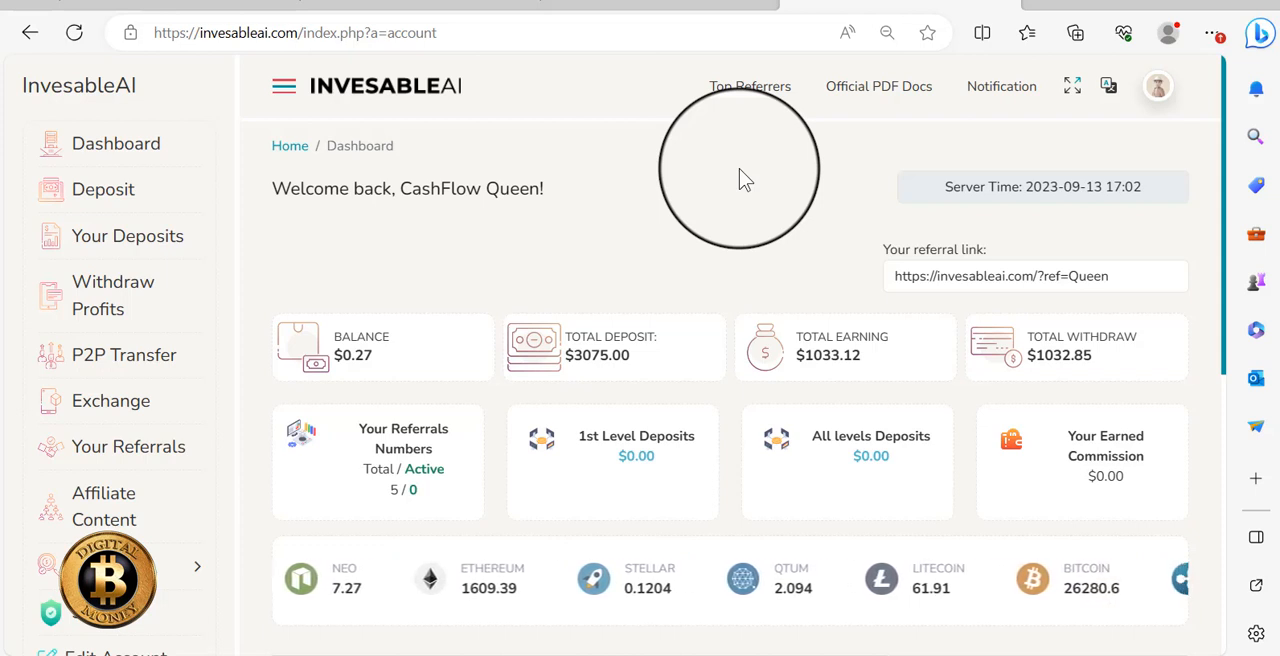
pyautogui.hscroll(-3)
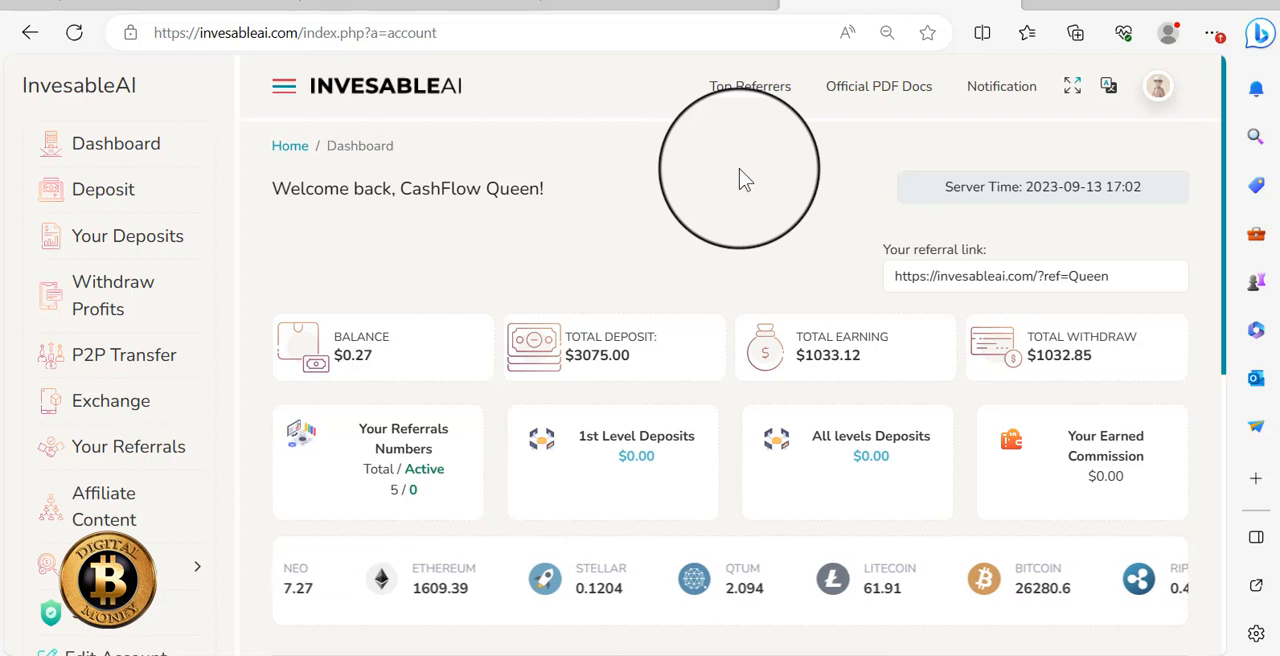